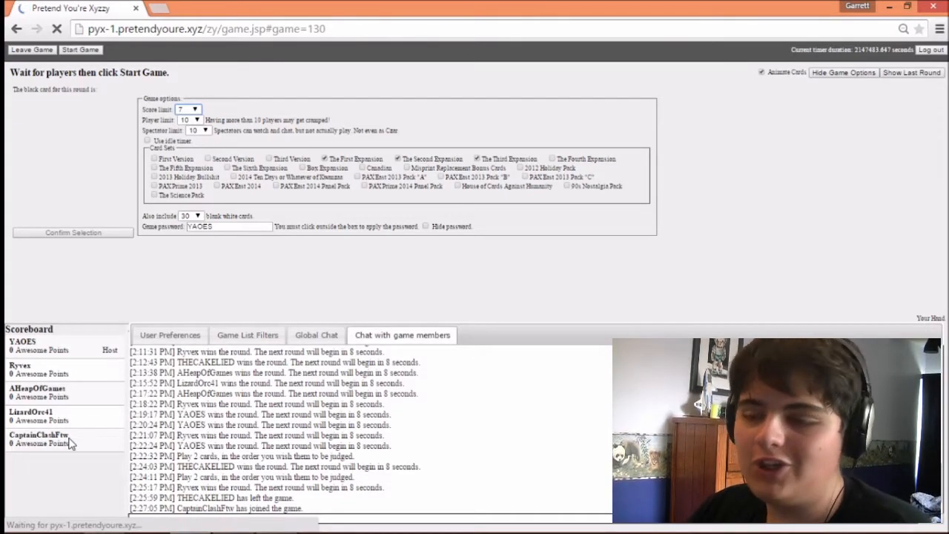
# Start the game so the 'Honey, I have a new role-play' black card round begins
pyautogui.click(80, 50)
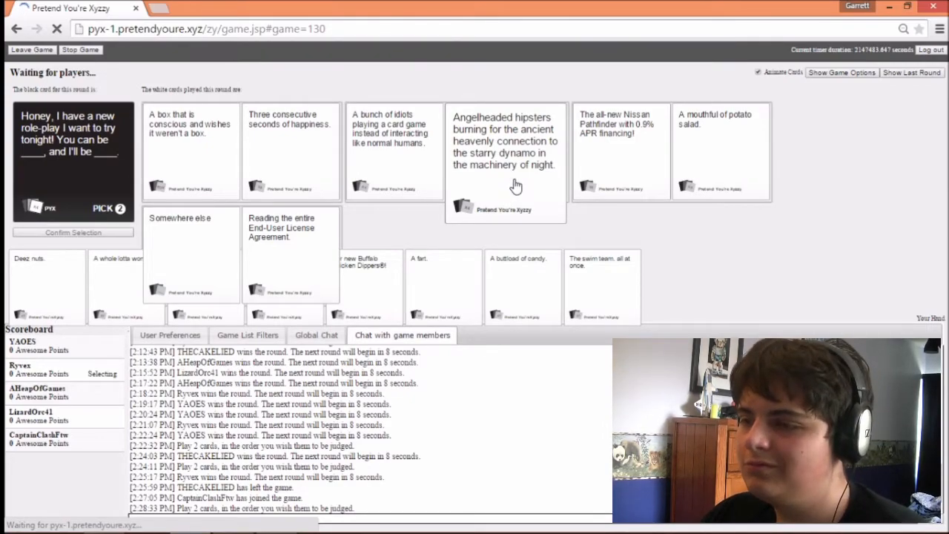
pyautogui.moveTo(491, 181)
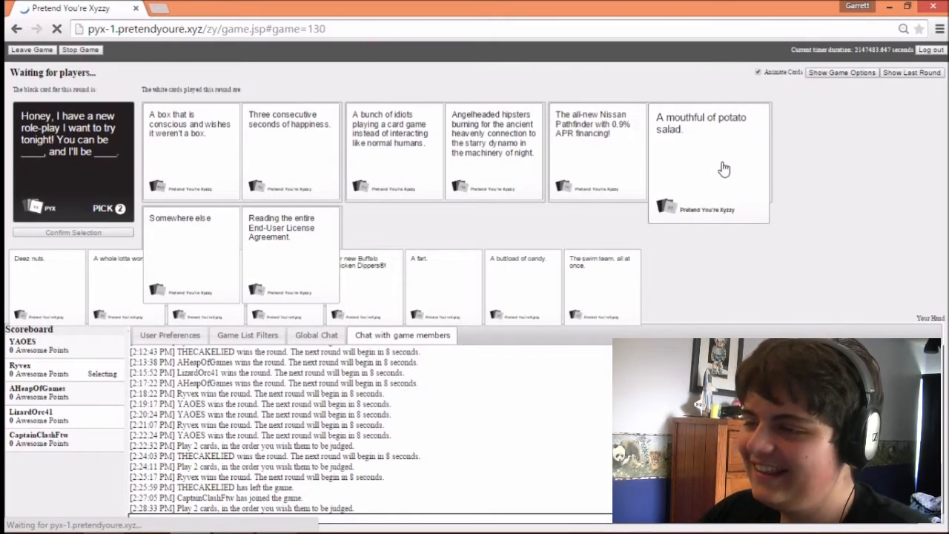
pyautogui.moveTo(718, 176)
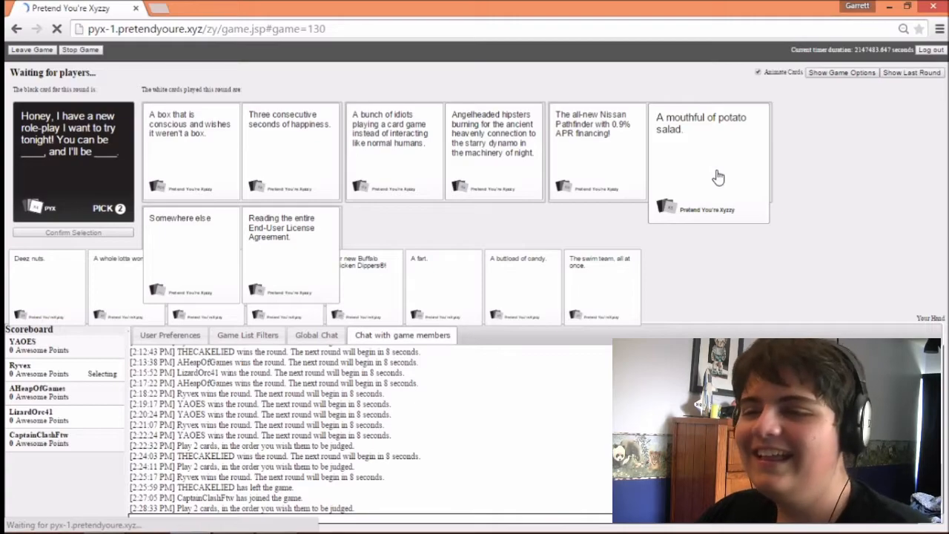
pyautogui.moveTo(470, 246)
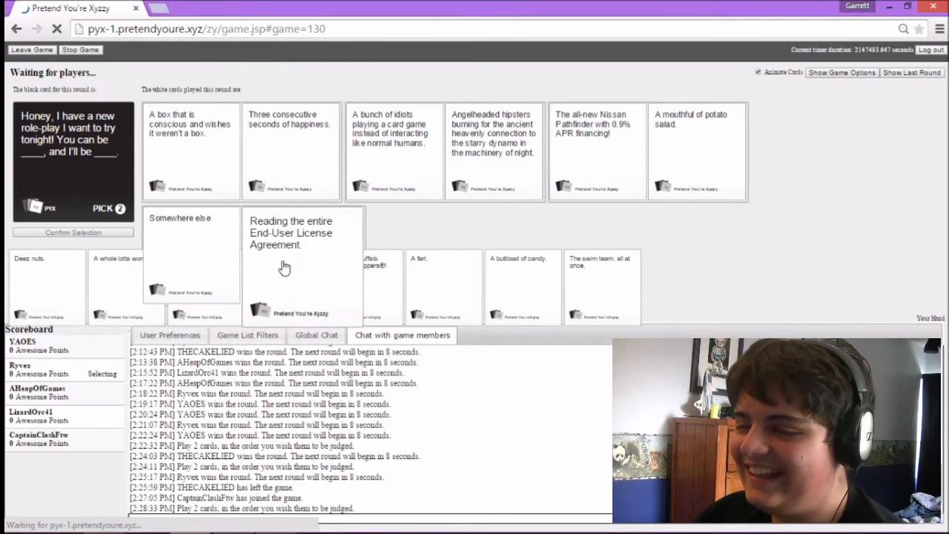
pyautogui.moveTo(350, 250)
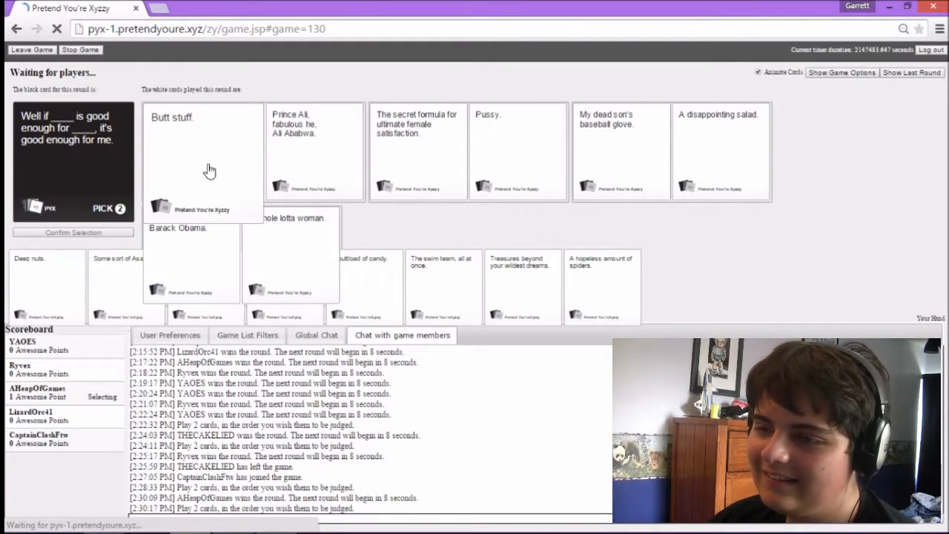
pyautogui.moveTo(209, 194)
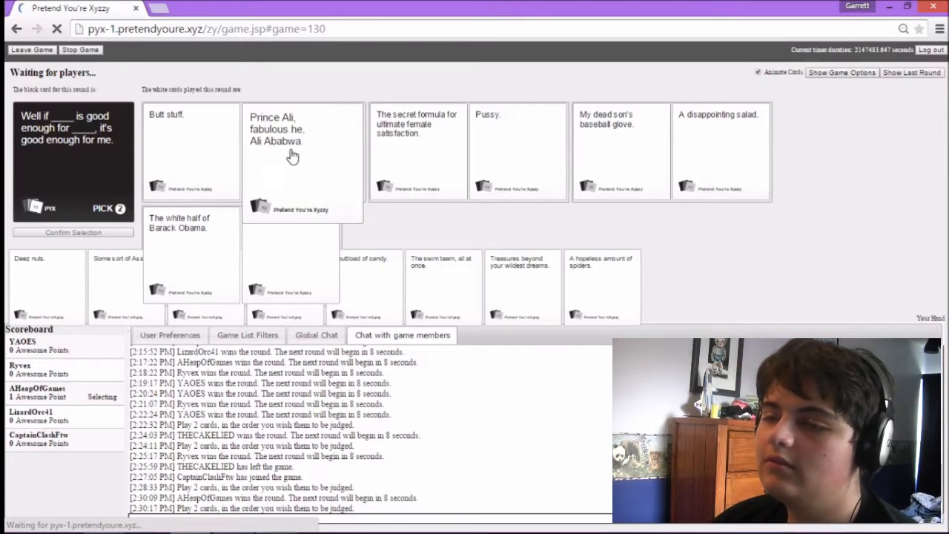
pyautogui.moveTo(271, 163)
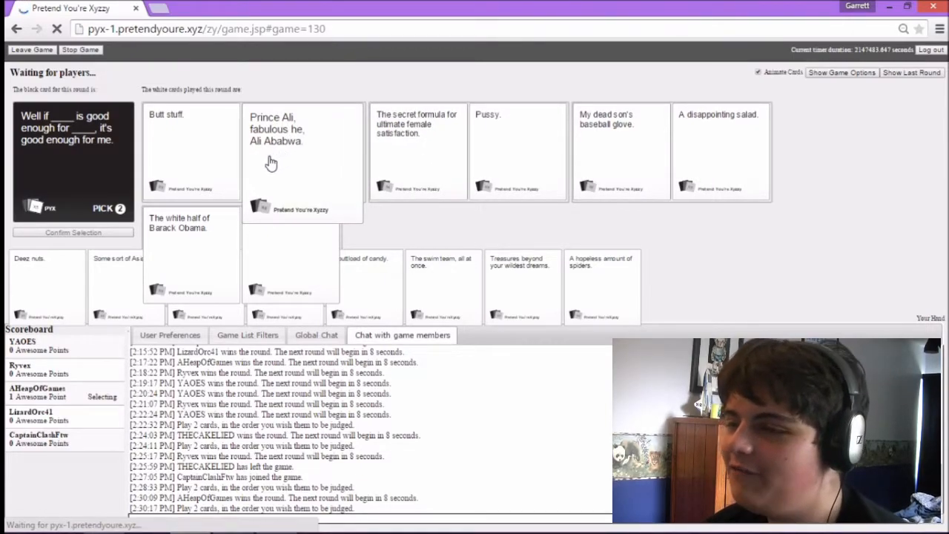
pyautogui.moveTo(334, 154)
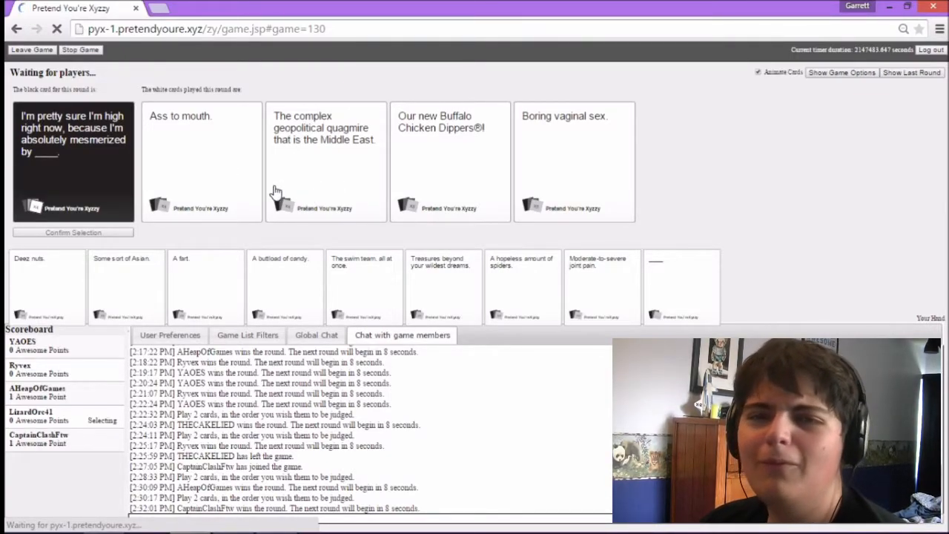
pyautogui.moveTo(326, 175)
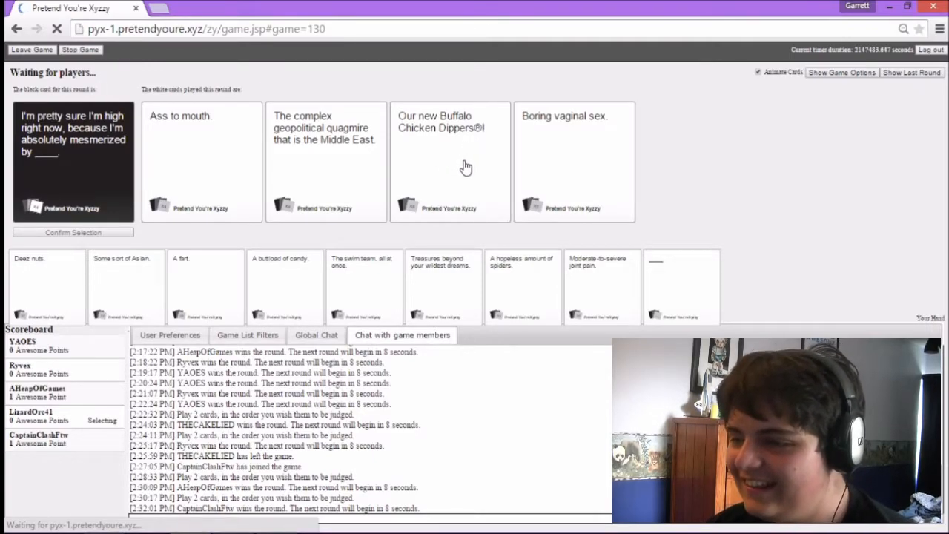
pyautogui.moveTo(496, 130)
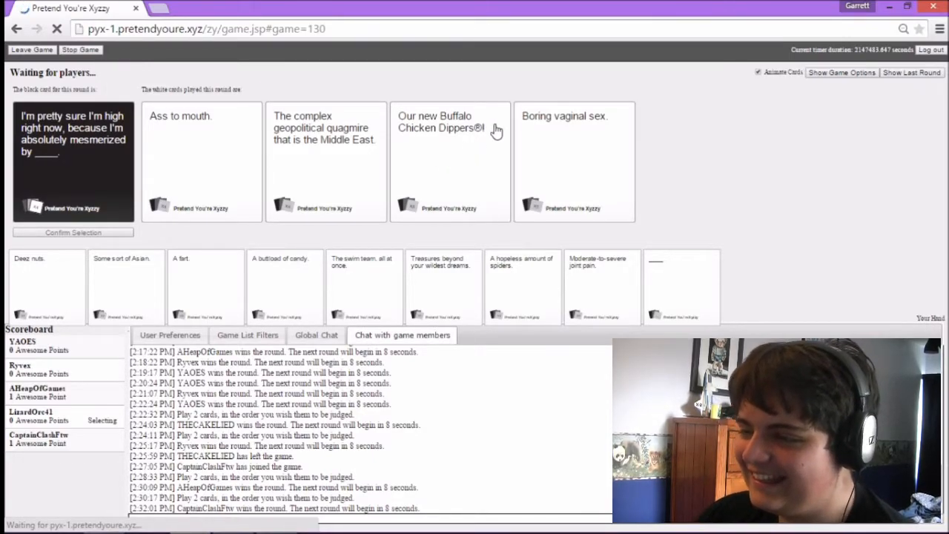
pyautogui.moveTo(575, 175)
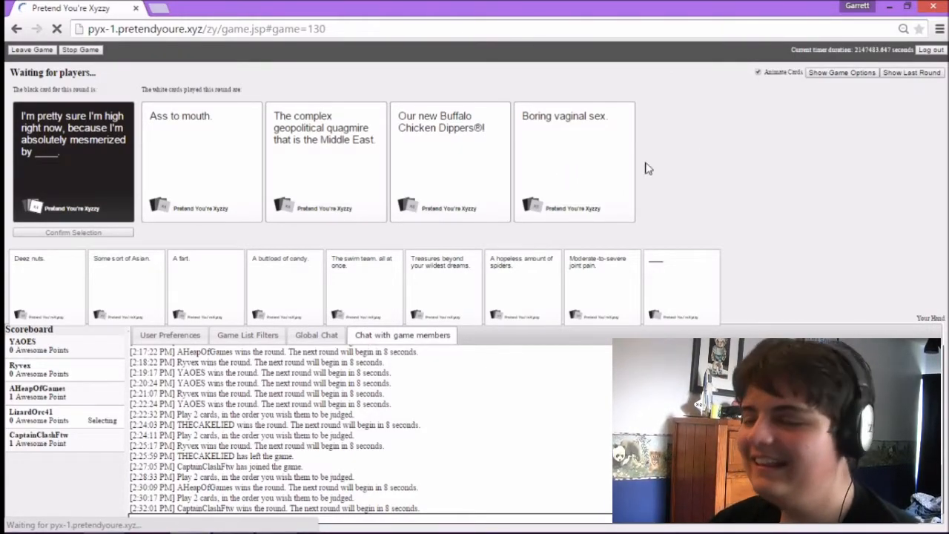
# Select a white card for the 'absolutely mesmerized by ___' round as 'Boring vaginal sex.' wins
pyautogui.click(576, 161)
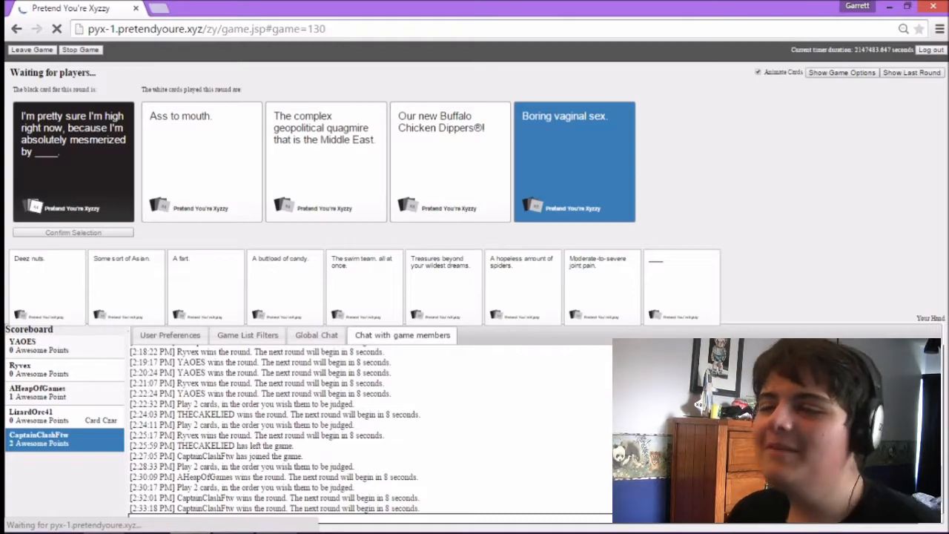
pyautogui.moveTo(480, 216)
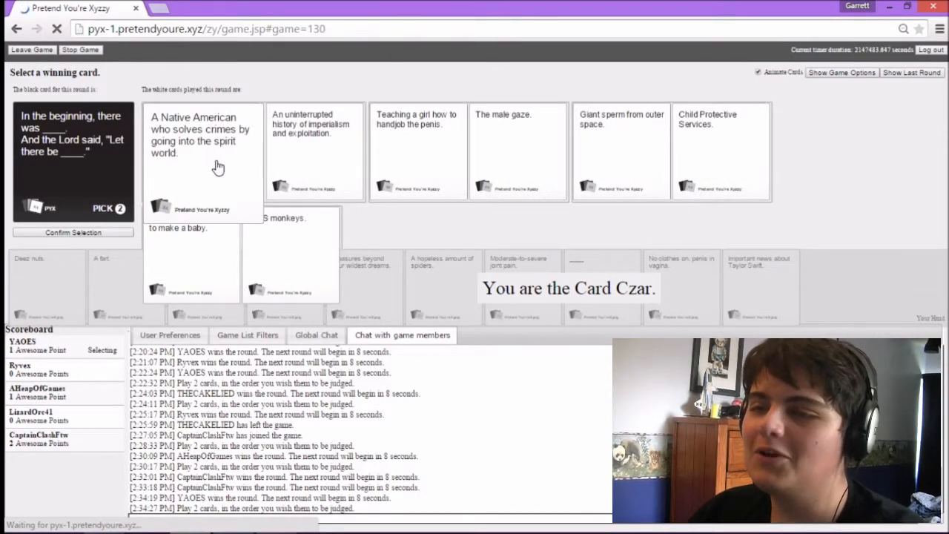
pyautogui.moveTo(215, 156)
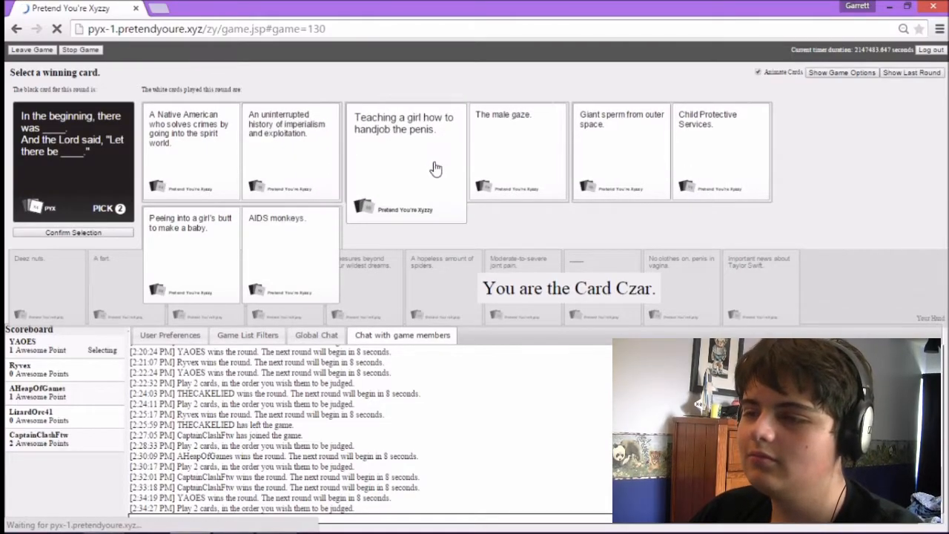
pyautogui.moveTo(423, 166)
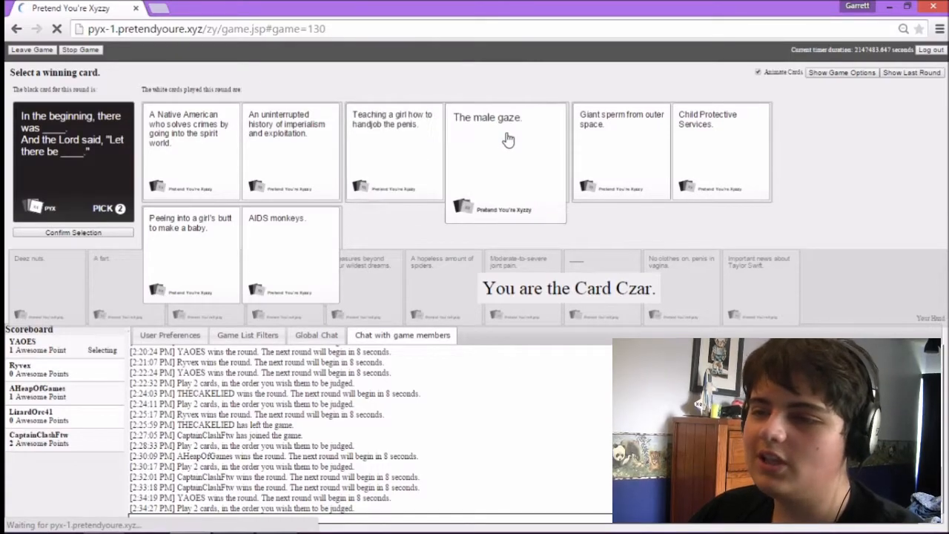
pyautogui.moveTo(577, 157)
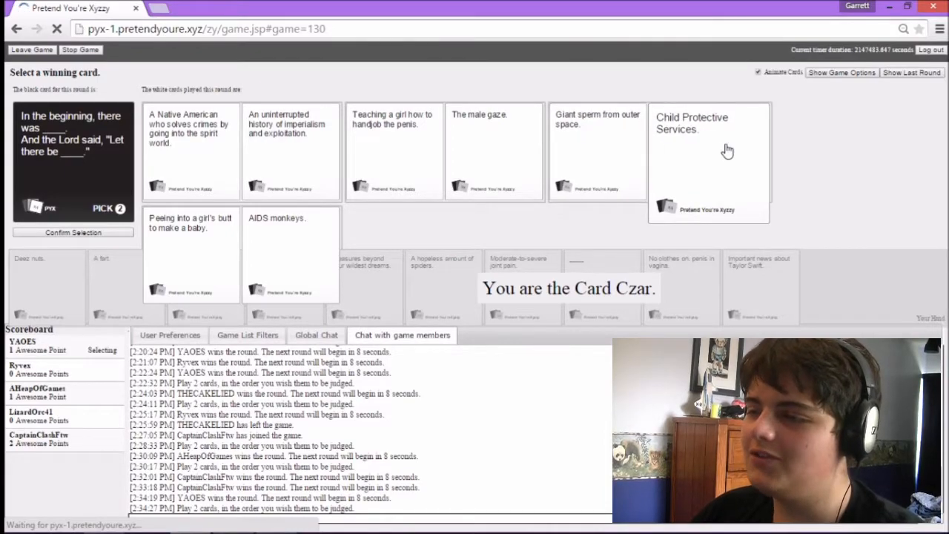
pyautogui.moveTo(665, 155)
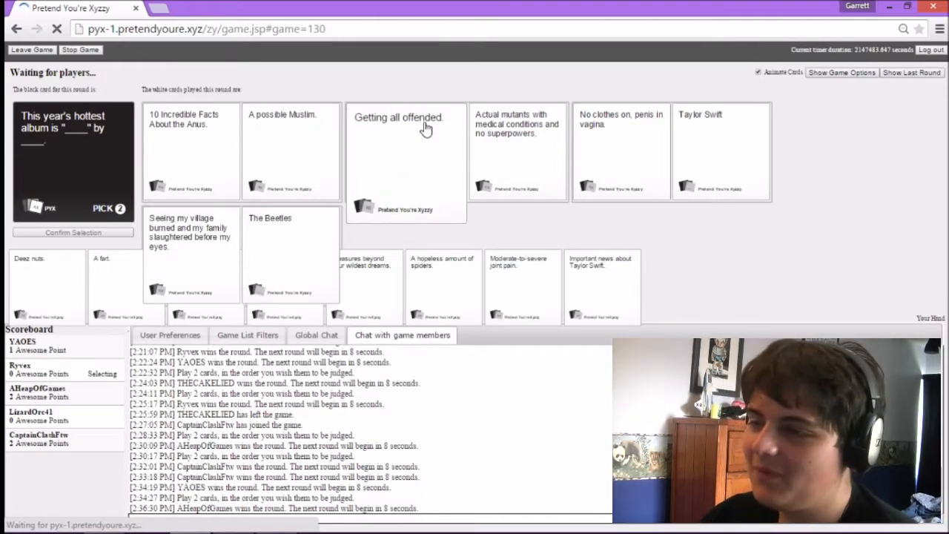
pyautogui.moveTo(401, 164)
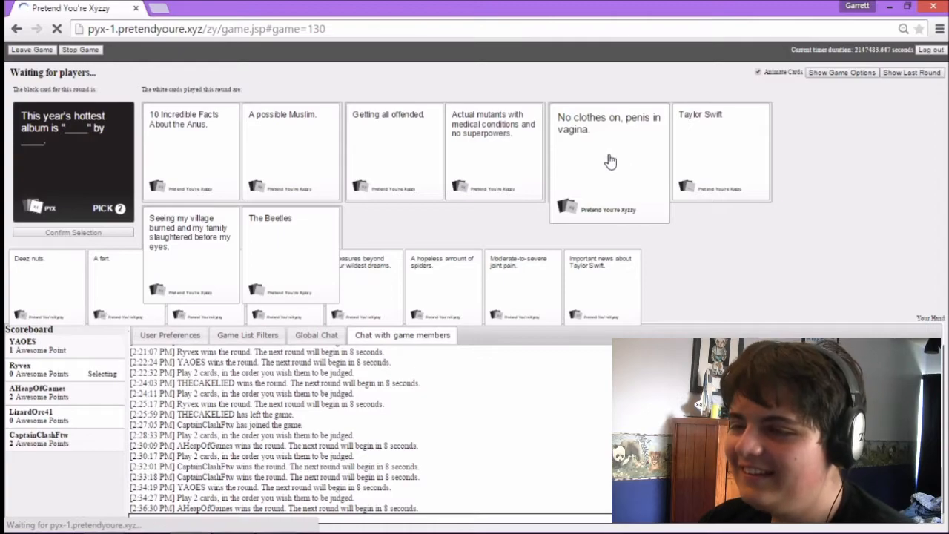
pyautogui.moveTo(616, 166)
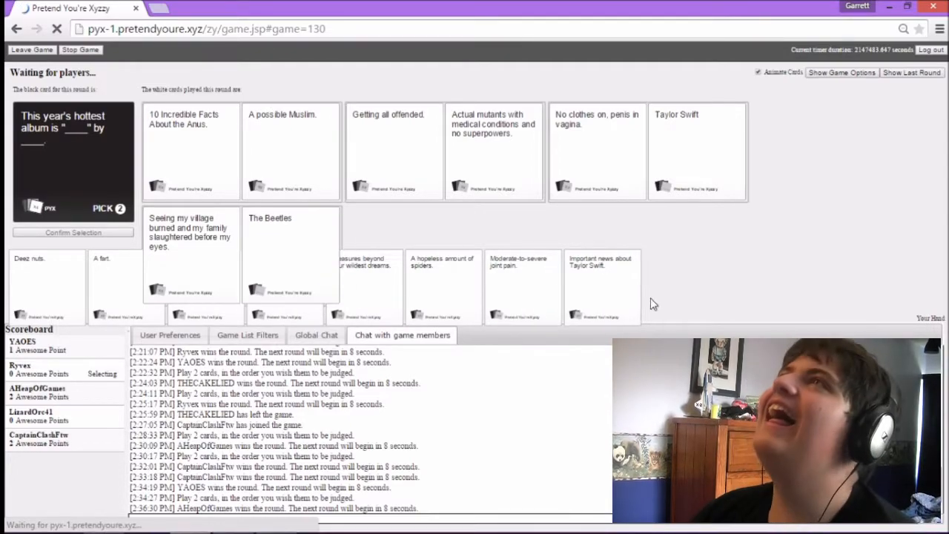
pyautogui.moveTo(709, 237)
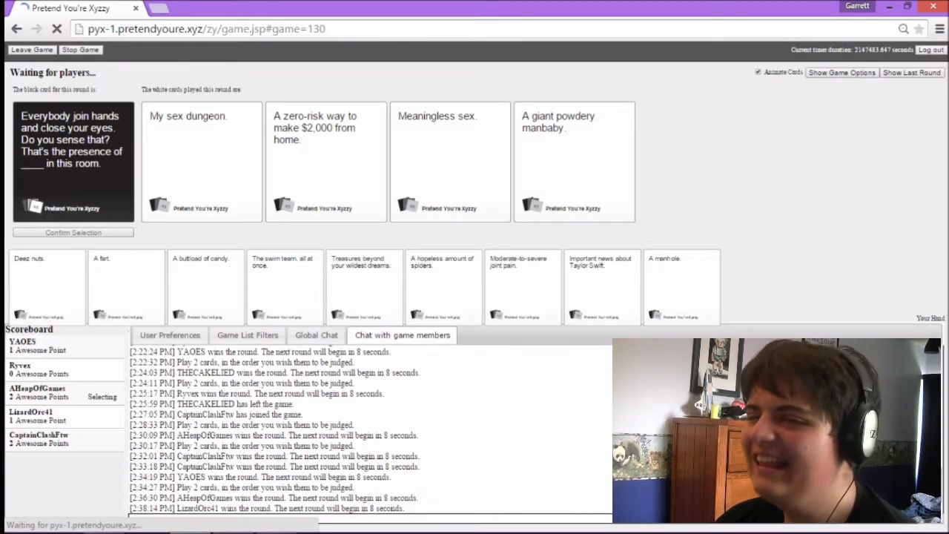
# Play a white card into the 'Everybody join hands and close your eyes' round
pyautogui.click(575, 162)
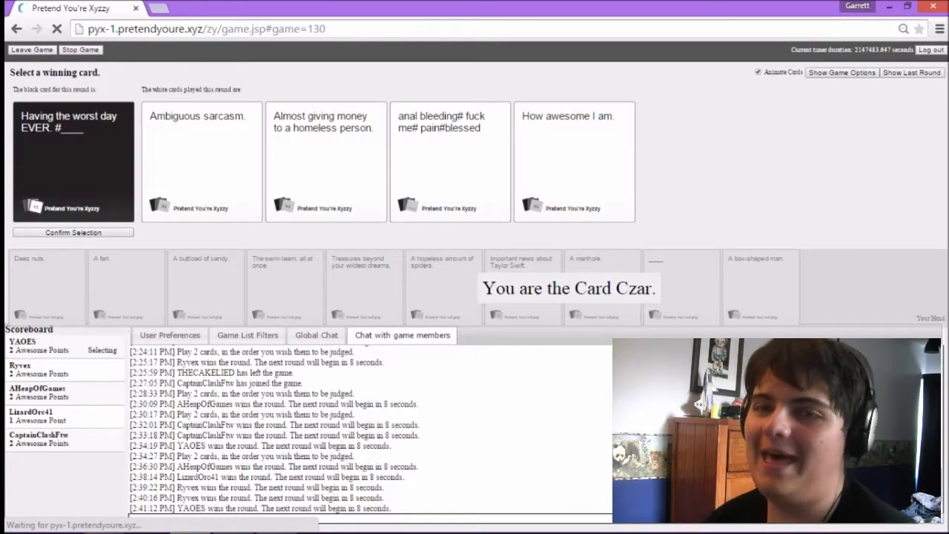
# As Card Czar, choose the winning answer for the 'Having the worst day EVER' card
pyautogui.click(451, 160)
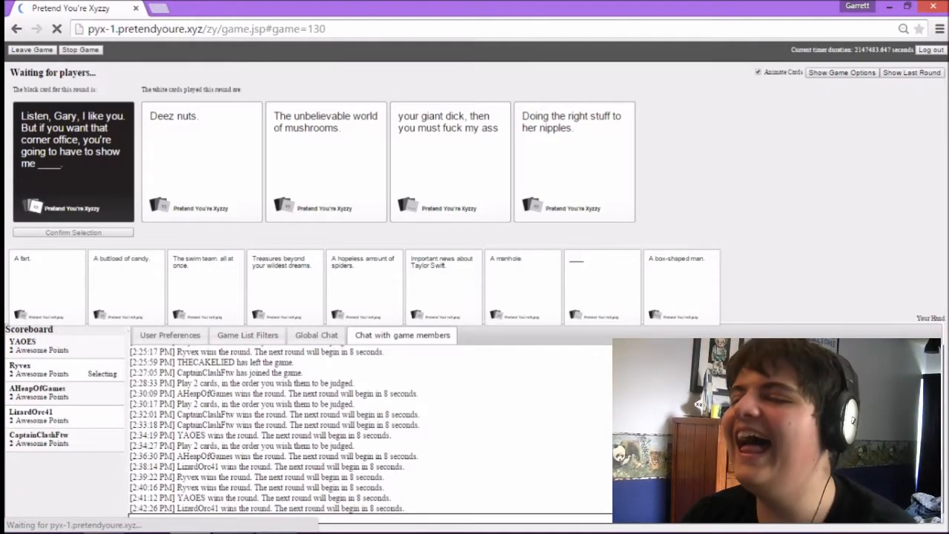
# Play a white card for the 'corner office' black card round
pyautogui.click(327, 156)
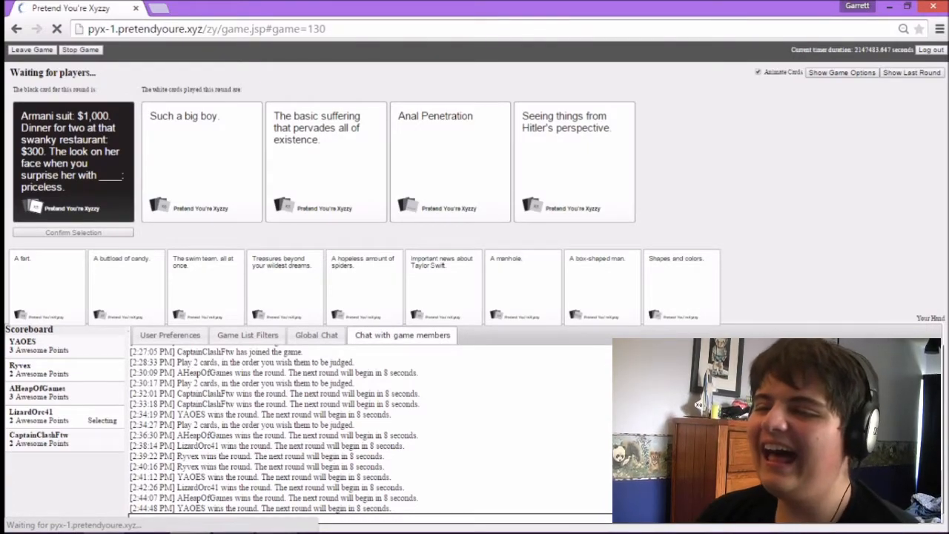
# Play a white card for the 'Armani suit… priceless' round while another player judges
pyautogui.click(449, 148)
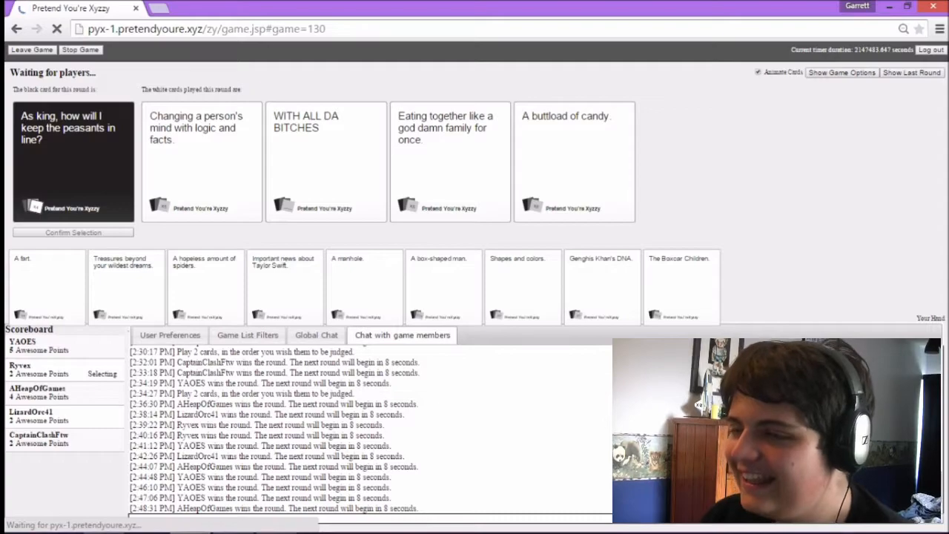
# Play a white card answering how a king keeps the peasants in line
pyautogui.click(327, 162)
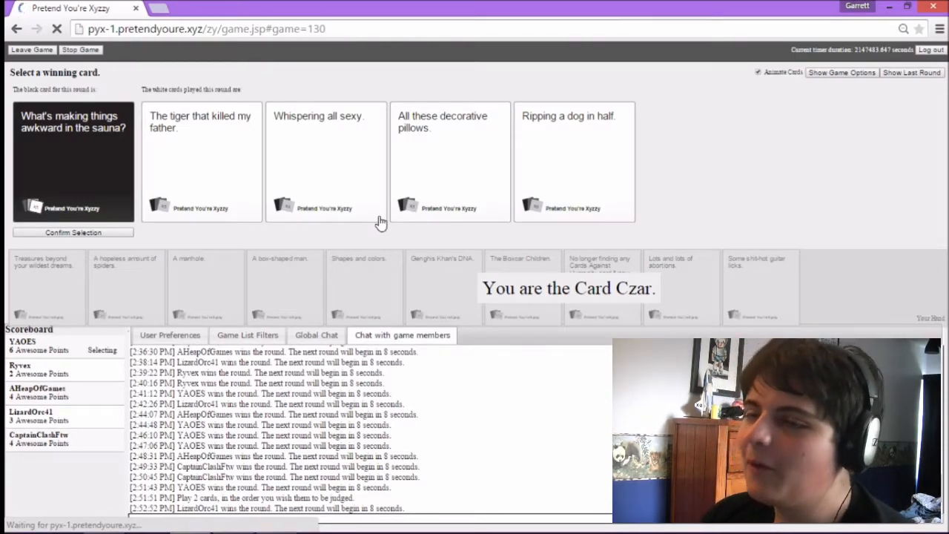
# As Card Czar, choose 'Ripping a dog in half.' as winner for the sauna card
pyautogui.click(576, 162)
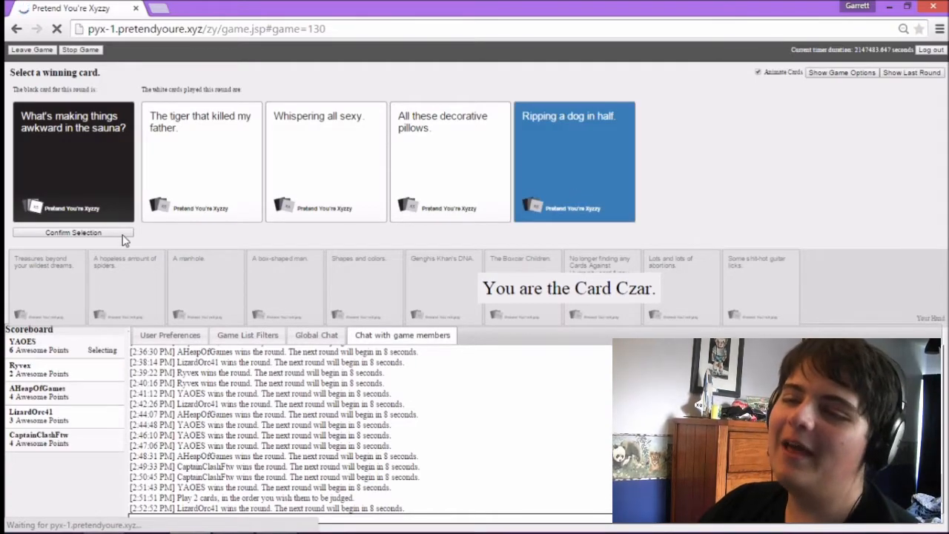